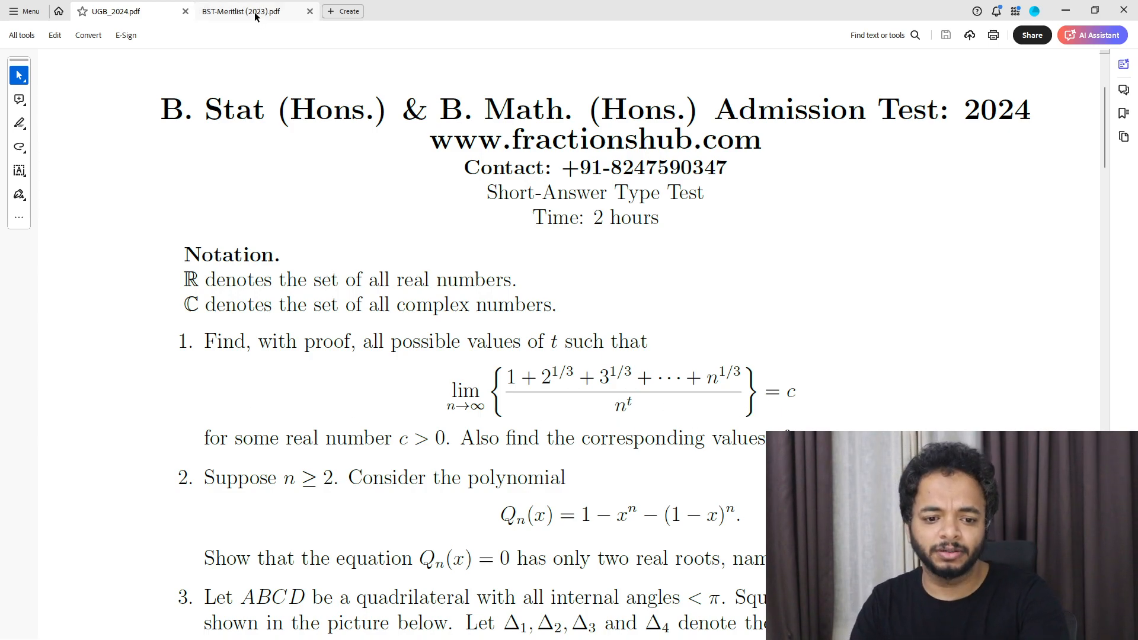
# Show the 2023 merit list's shortlisting criteria table in BST-Meritlist (2023).pdf
pyautogui.click(242, 11)
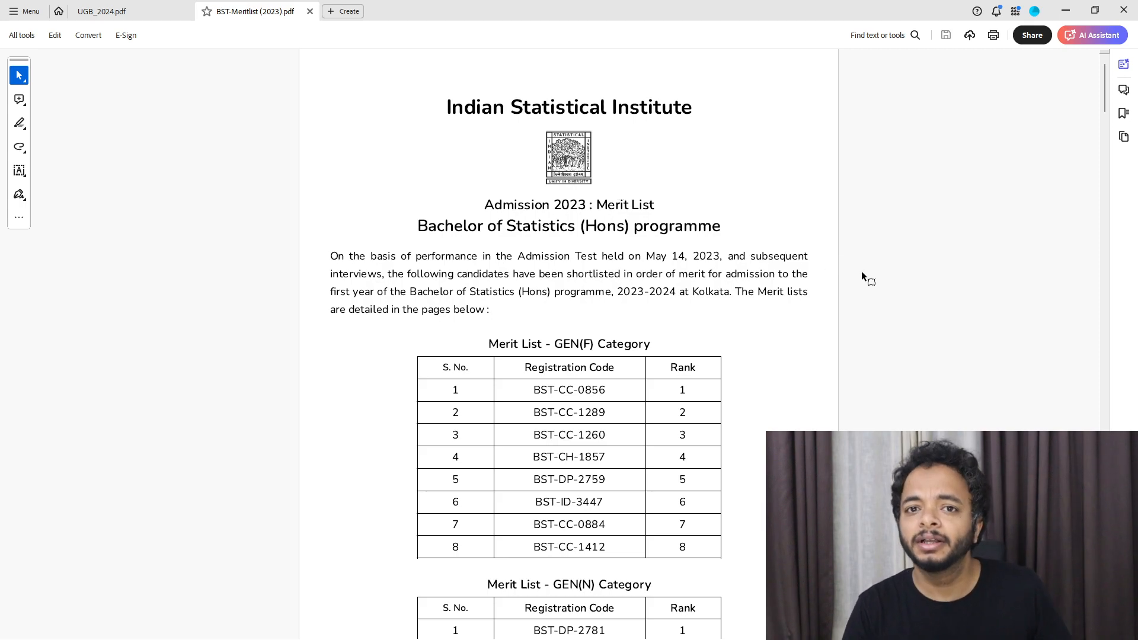
pyautogui.scroll(-3)
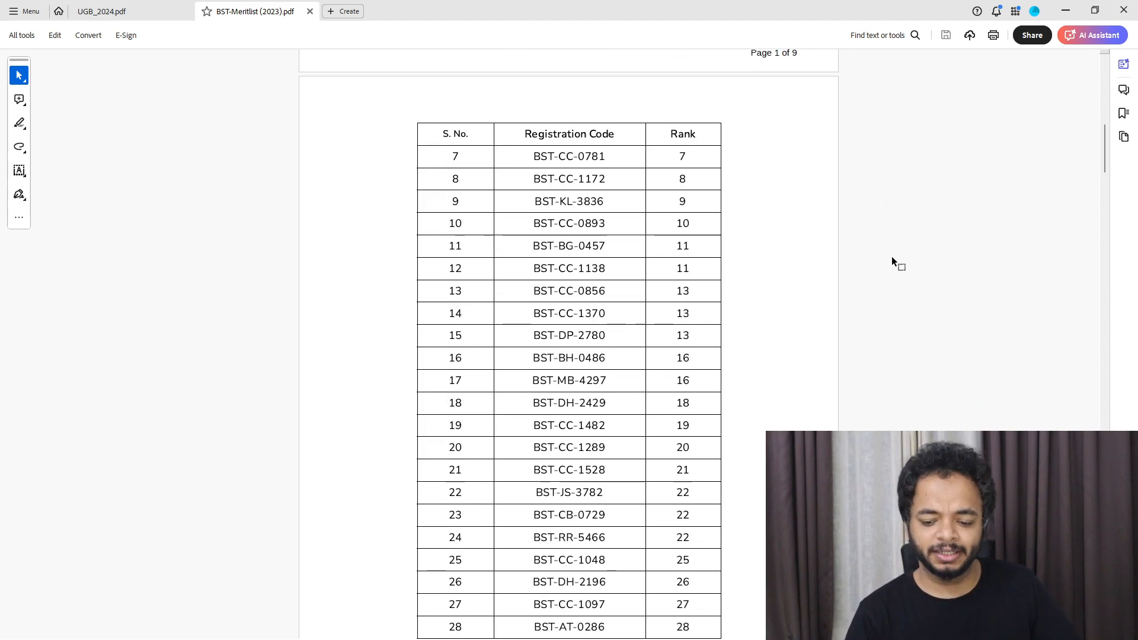
pyautogui.scroll(-3)
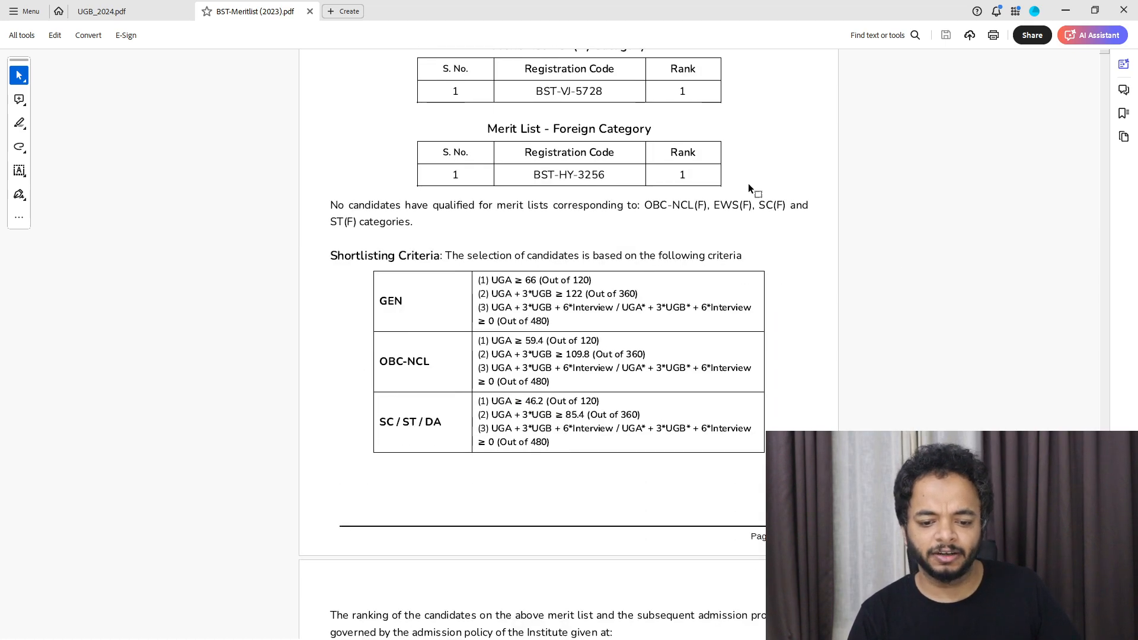
pyautogui.moveTo(536, 286)
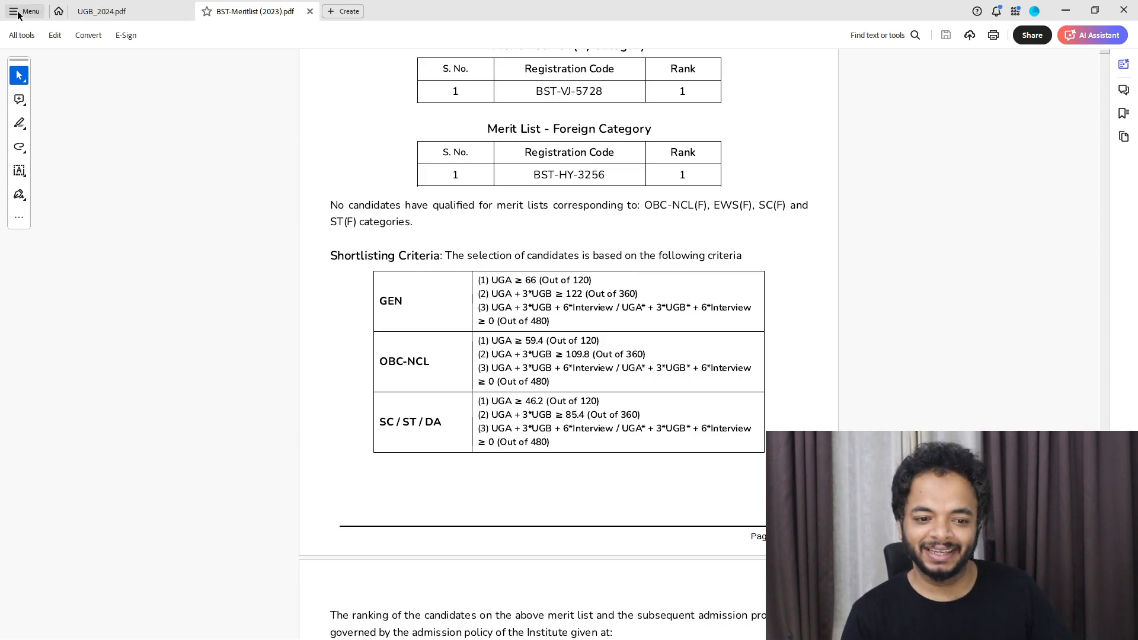
# Return to the first page of the UGB_2024.pdf admission test paper
pyautogui.click(106, 11)
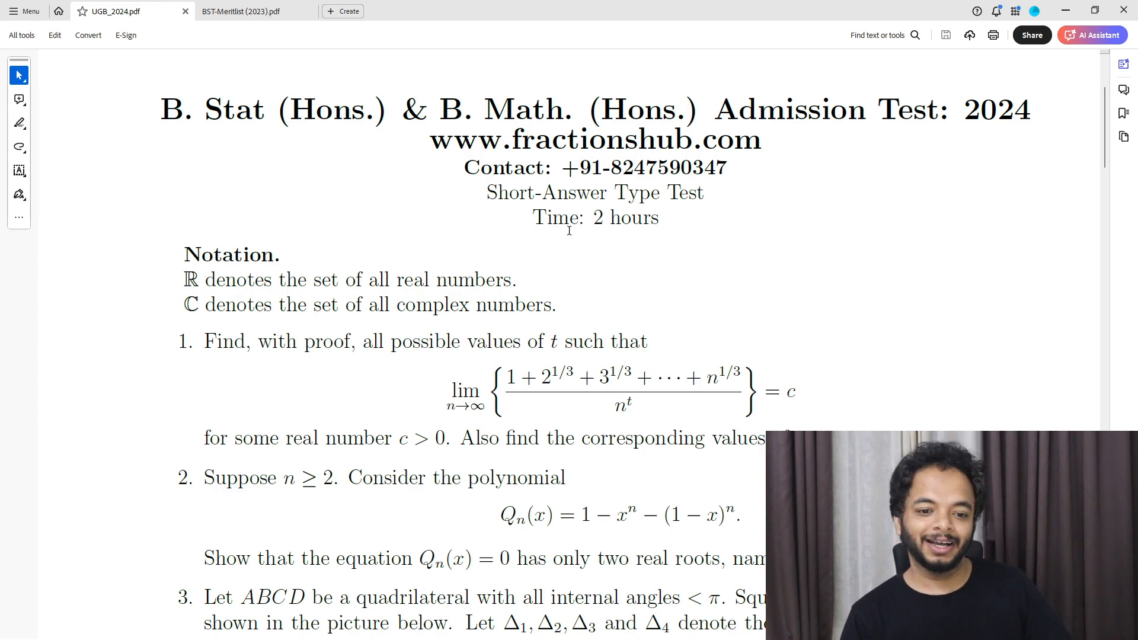
pyautogui.moveTo(448, 332)
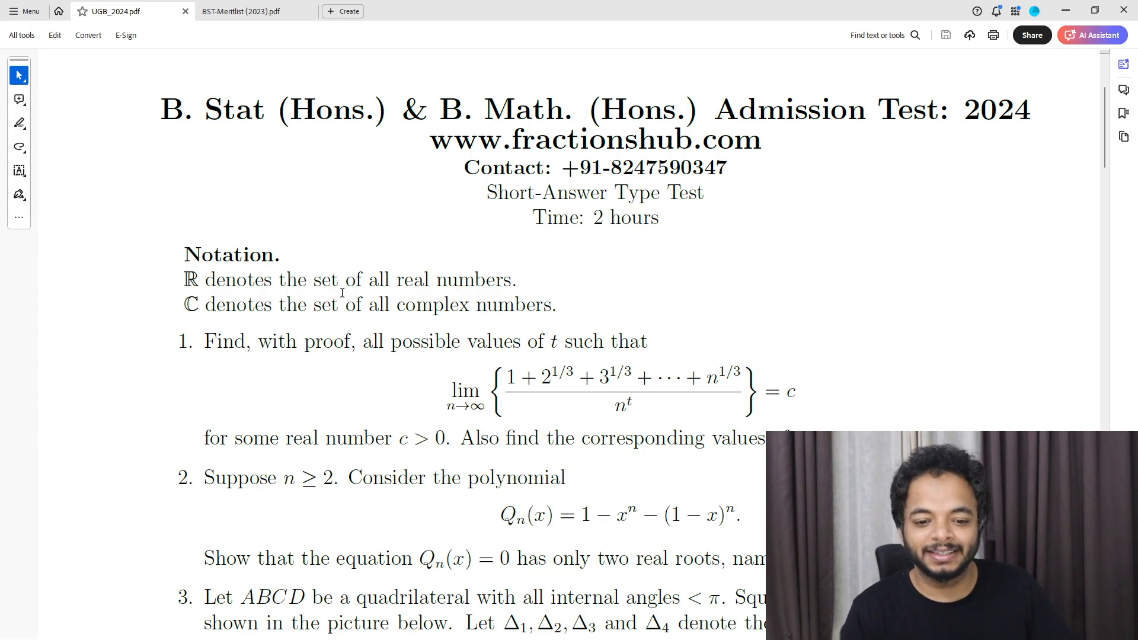
pyautogui.moveTo(369, 246)
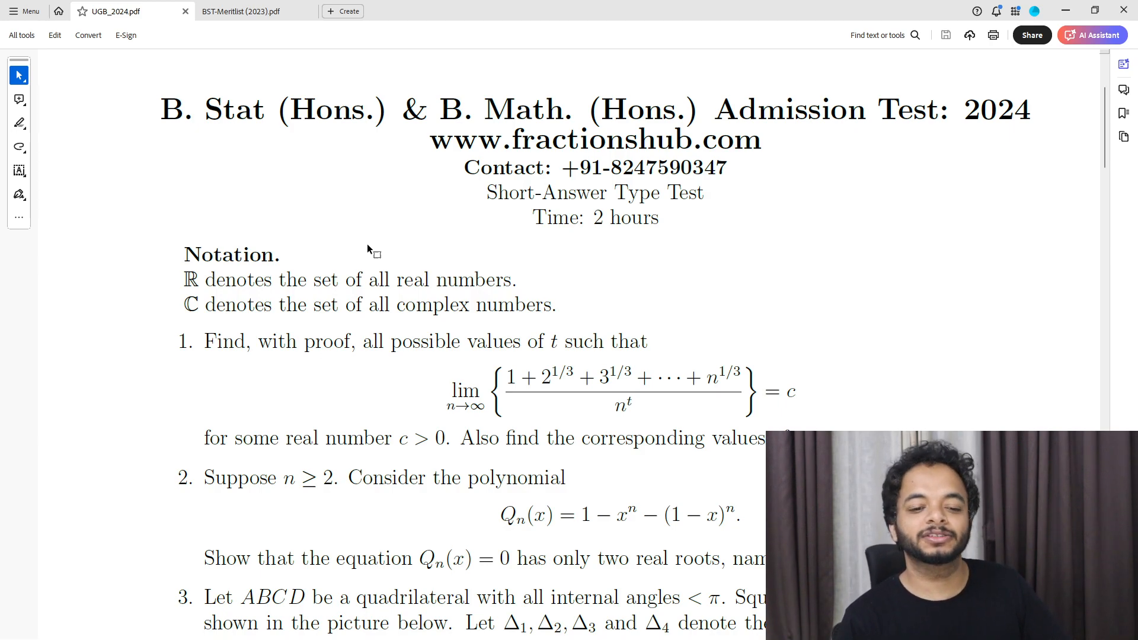
pyautogui.moveTo(358, 194)
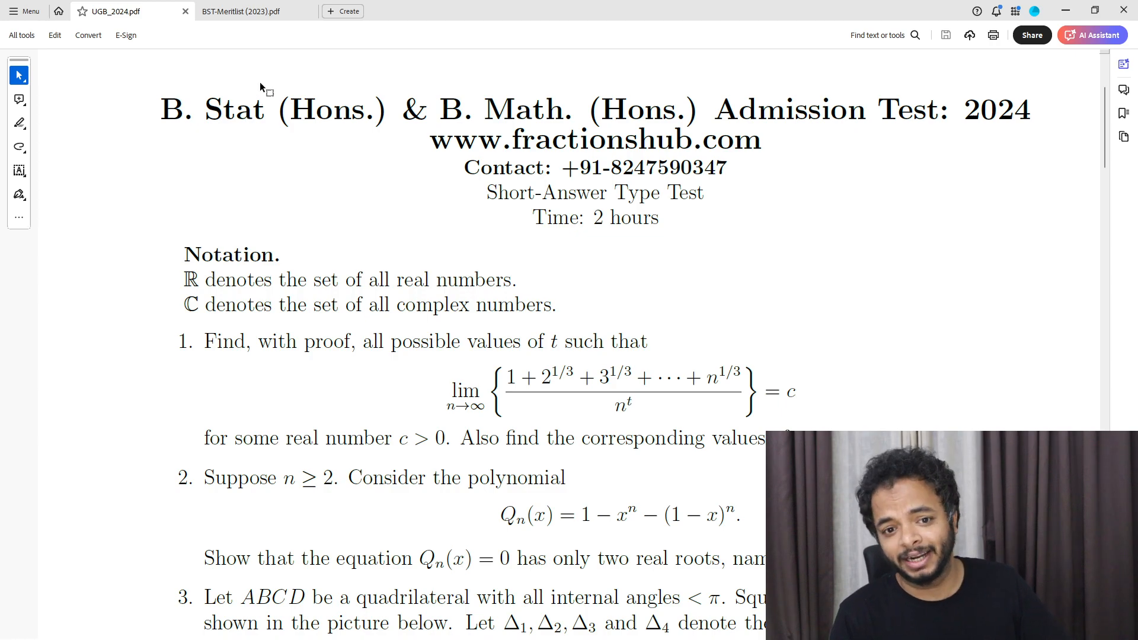
# Recheck the 2023 criteria, then show problem 3's quadrilateral figure in the 2024 paper
pyautogui.click(243, 10)
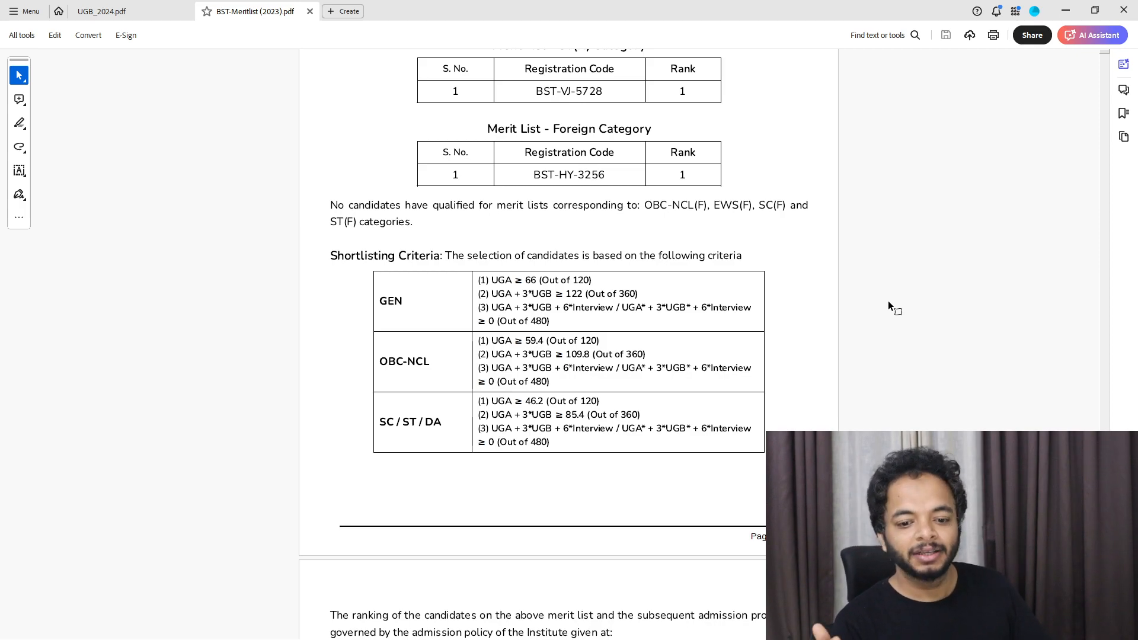
pyautogui.moveTo(571, 306)
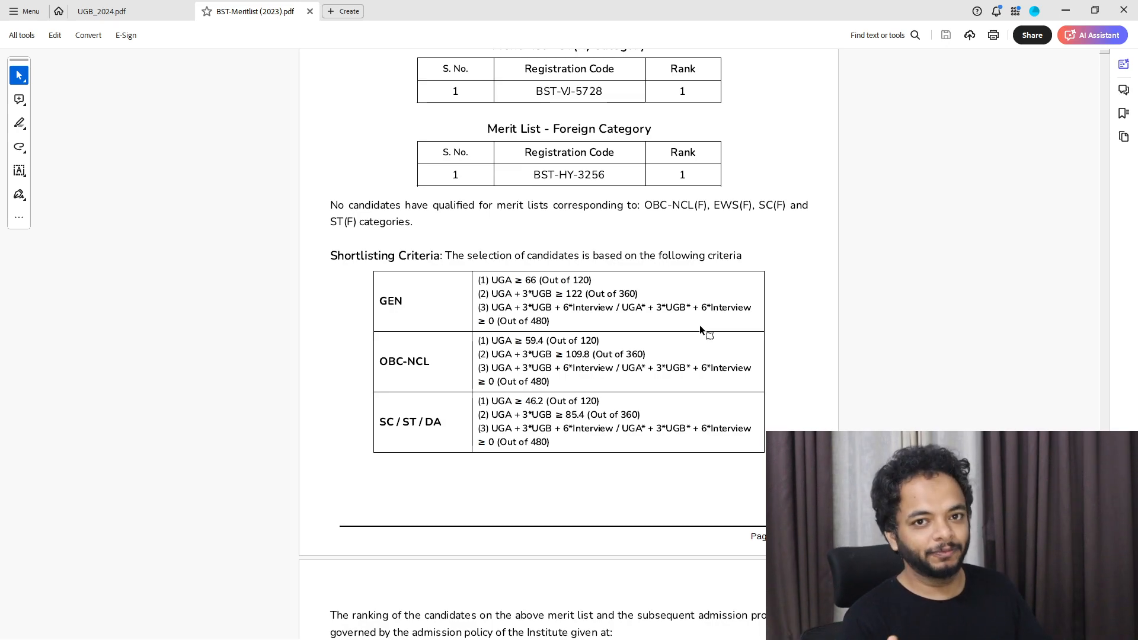
pyautogui.moveTo(388, 280)
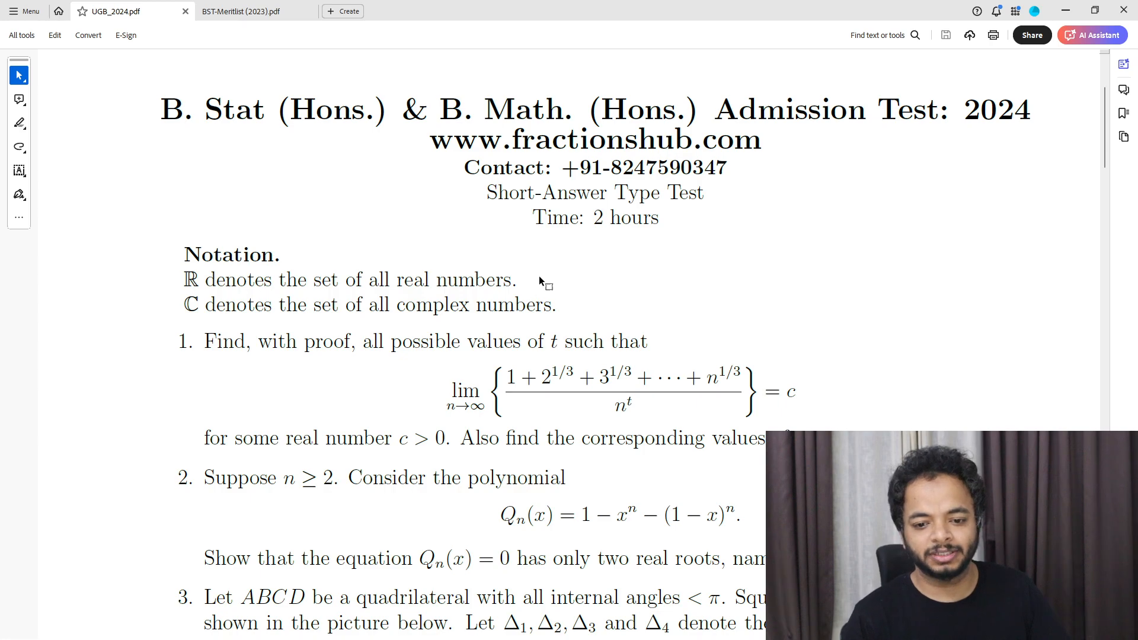
pyautogui.scroll(-3)
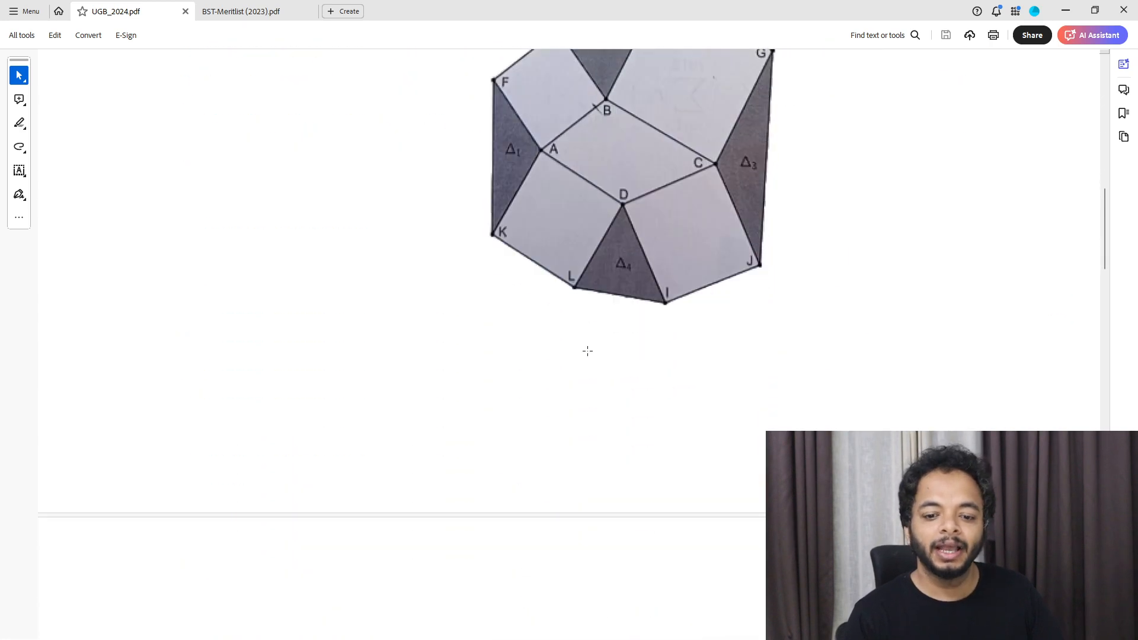